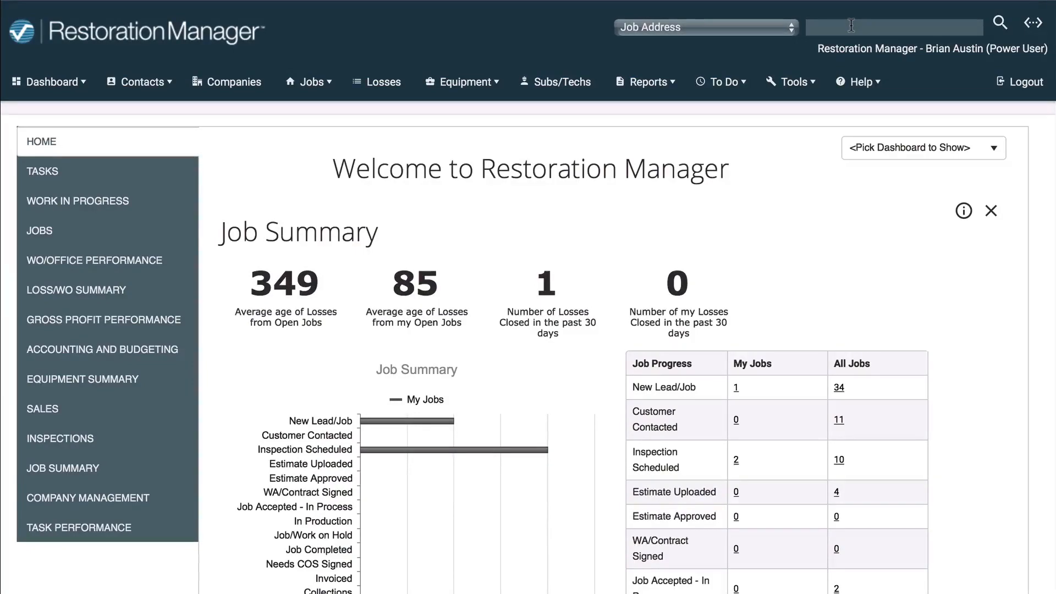
Find the customer's job and copy its job number RM18-117.
left_click(410, 579)
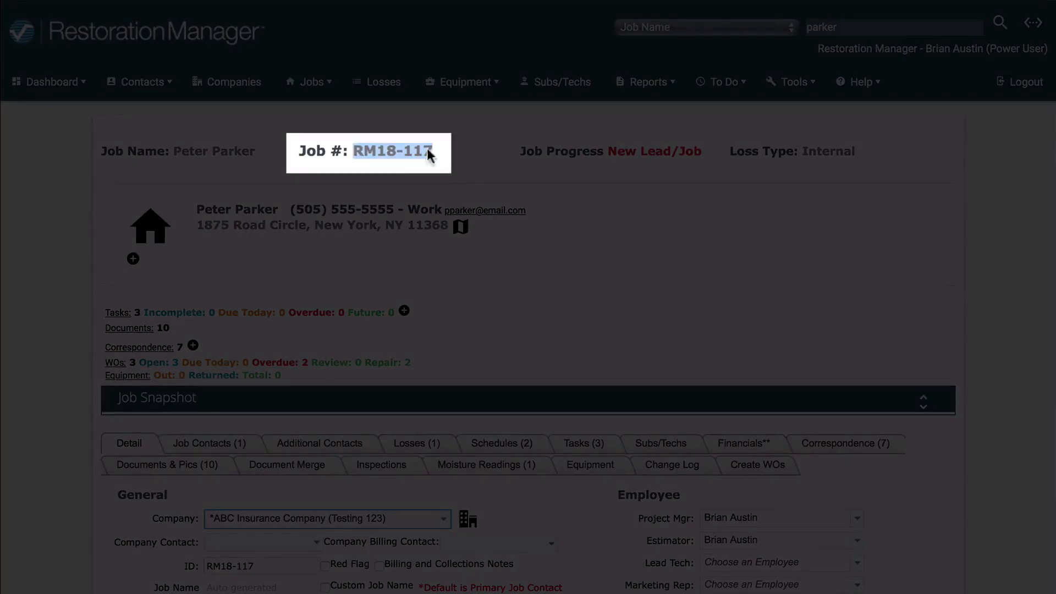
right_click(424, 153)
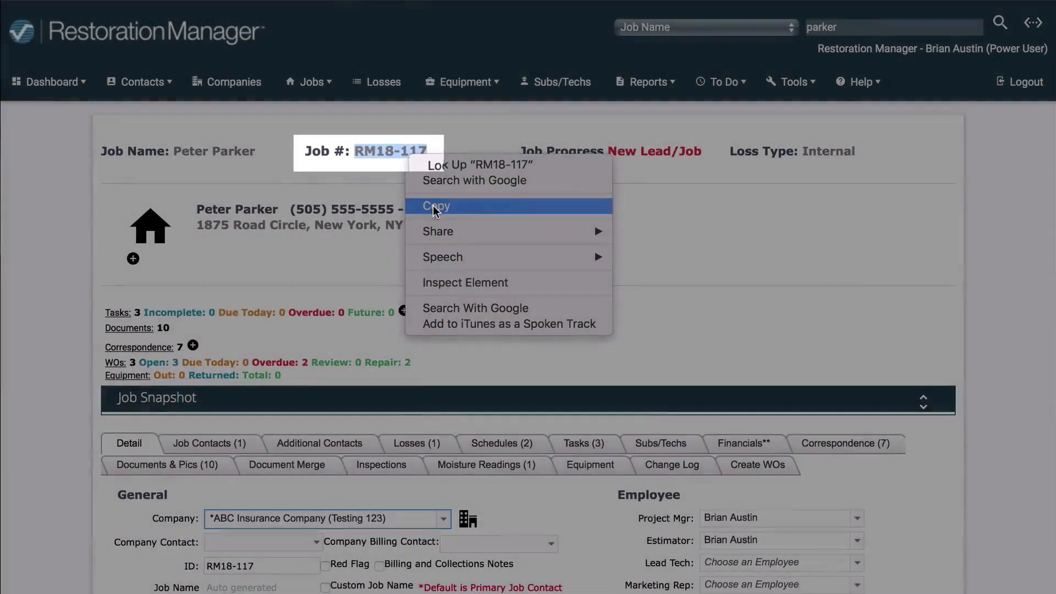
left_click(436, 206)
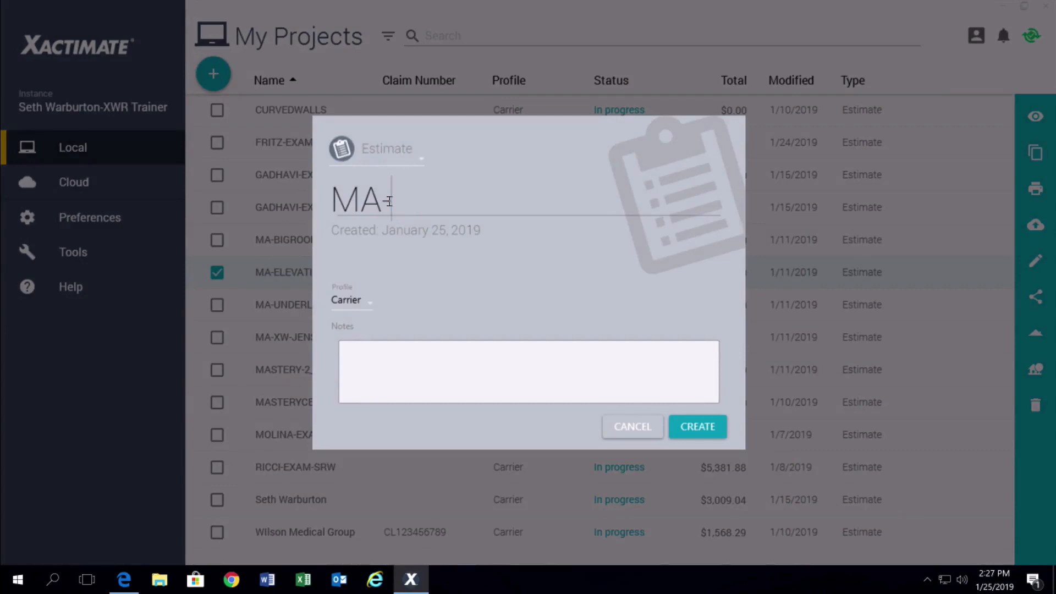
Create a new Xactimate estimate named RM18-117 from the copied job number.
type("RM18-117")
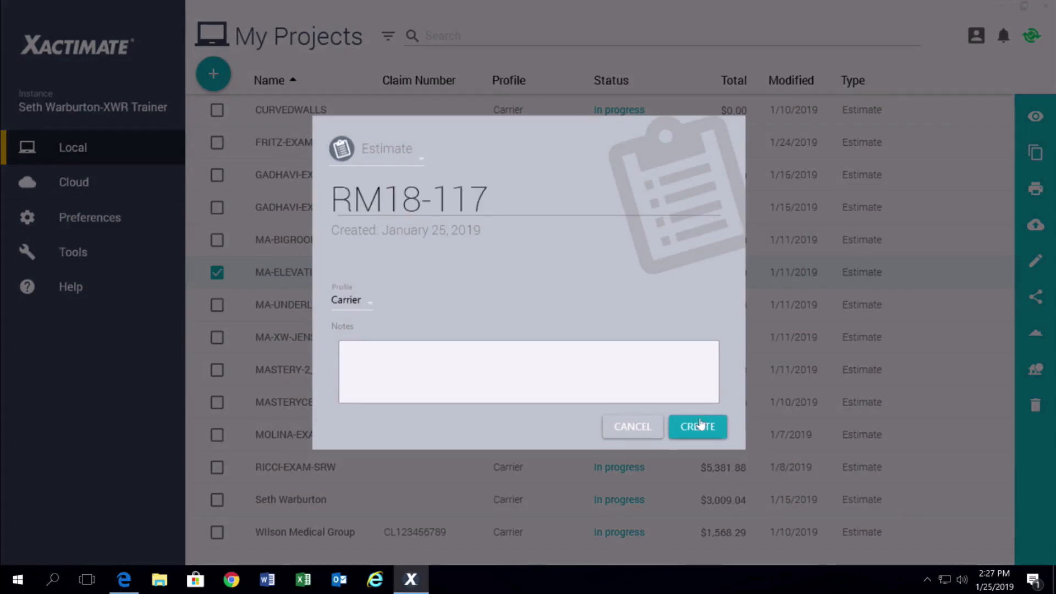
left_click(697, 426)
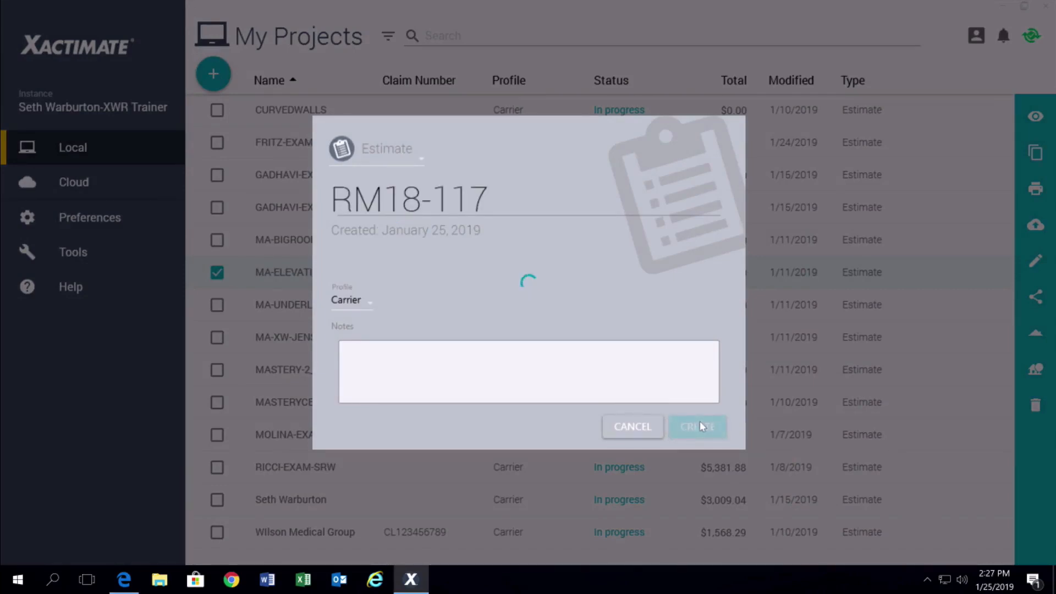
left_click(697, 427)
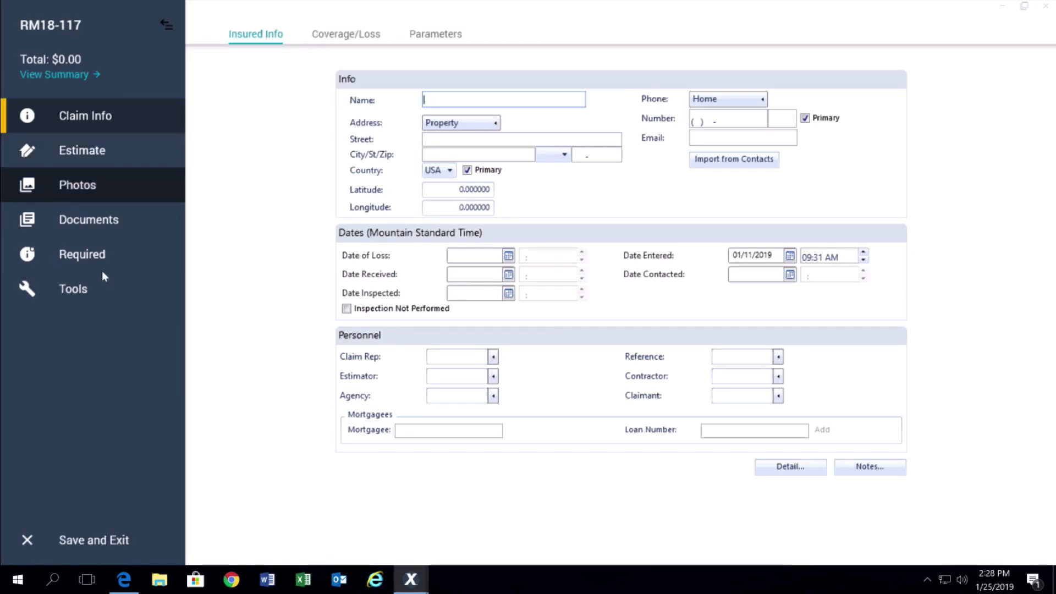
Show the RM18-117 estimate's Required page and reveal its Tools options with Vendor Exchange.
left_click(94, 254)
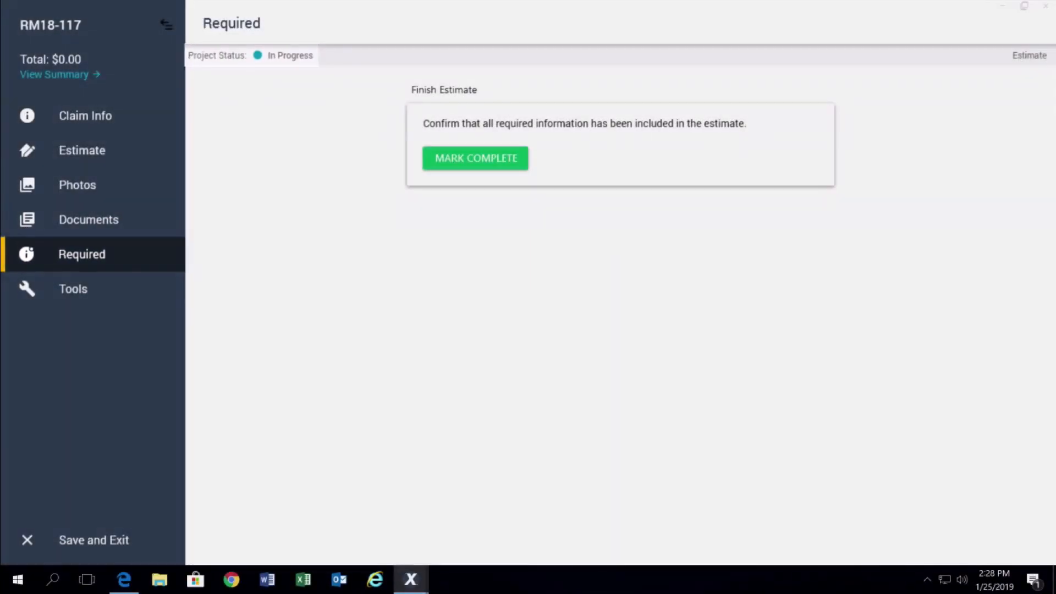
left_click(73, 288)
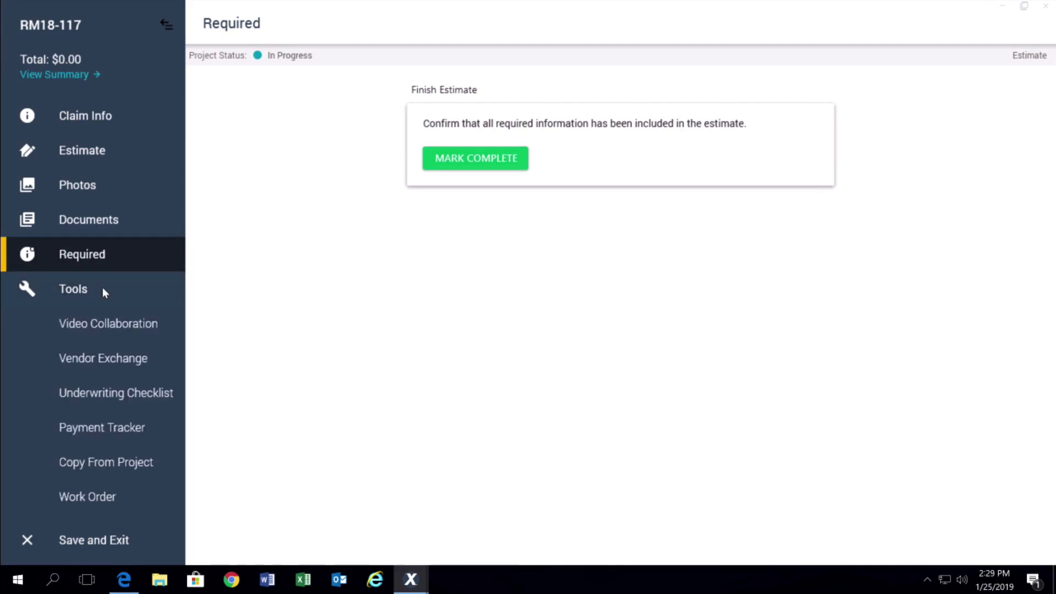
left_click(103, 358)
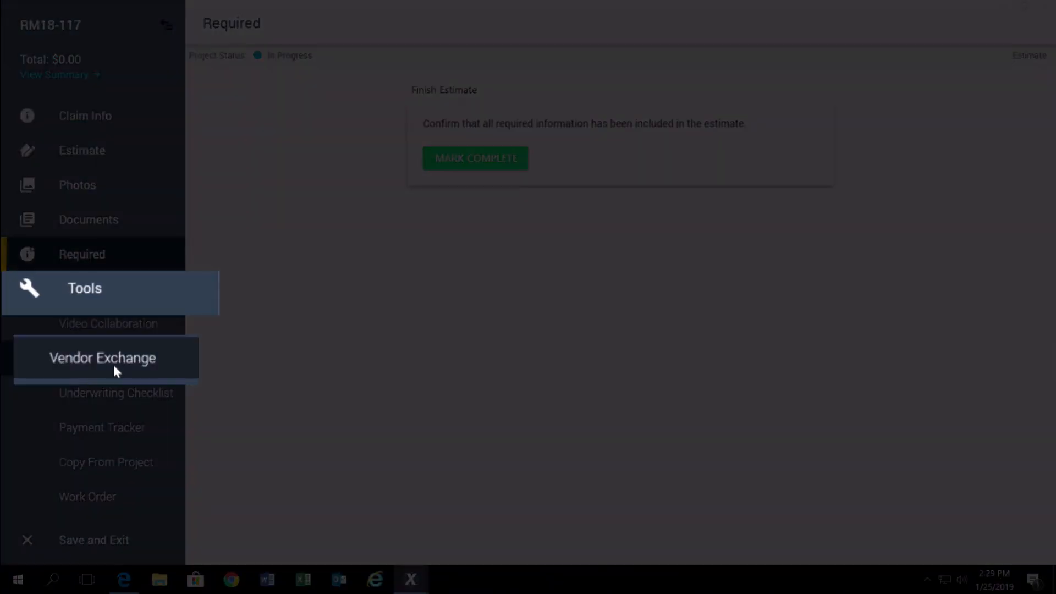
Send estimate RM18-117 to Restoration Manager via Vendor Exchange and return to the job record.
left_click(103, 357)
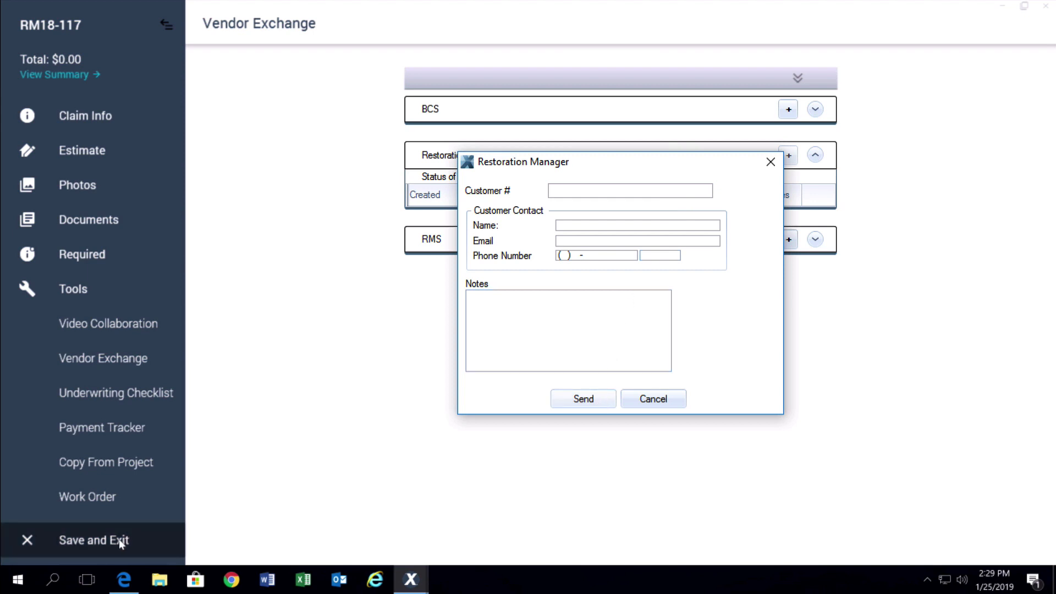
mouse_move(146, 543)
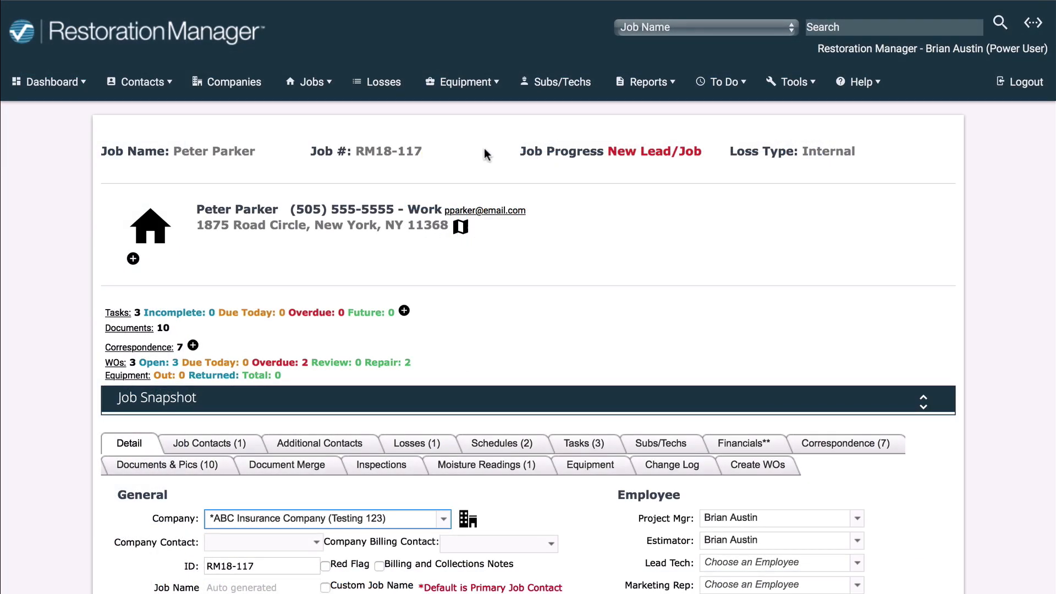
mouse_move(707, 250)
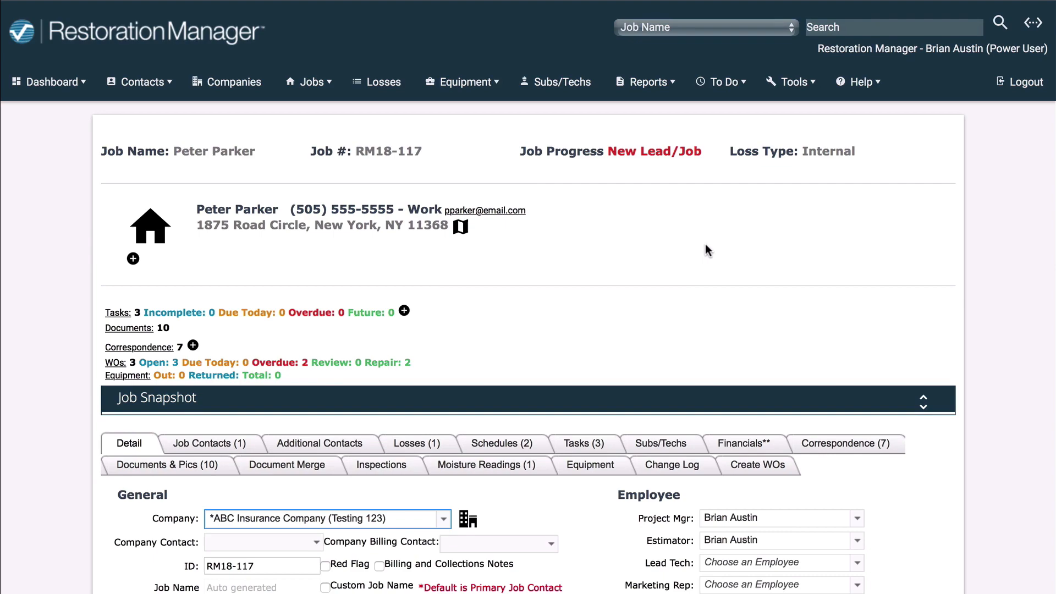
scroll("down", 3)
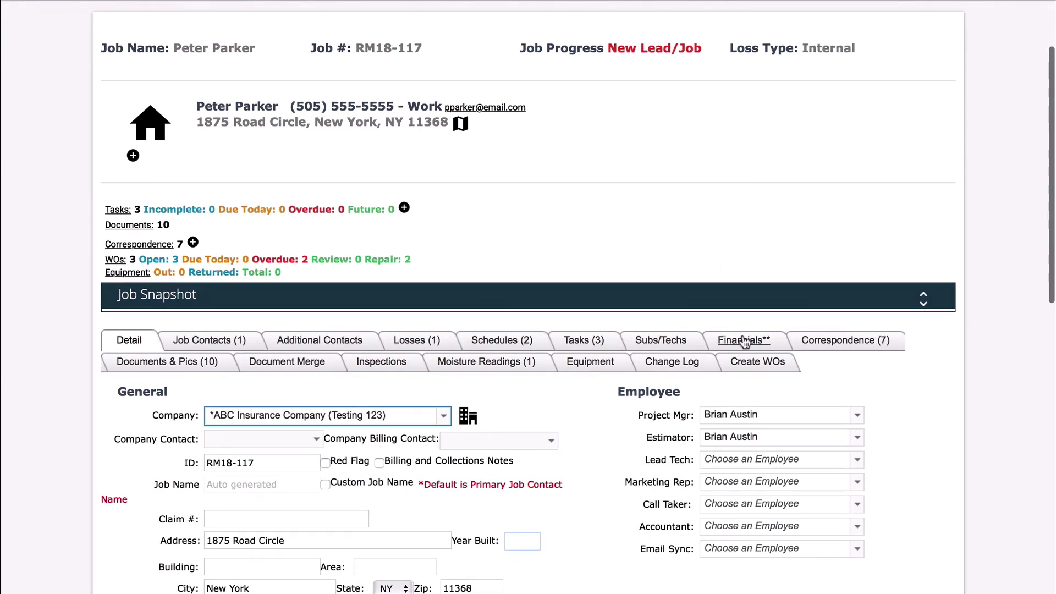
Show job RM18-117's Financials: $18,193.38 internal estimate by category against a $13,010.60 budget.
left_click(743, 340)
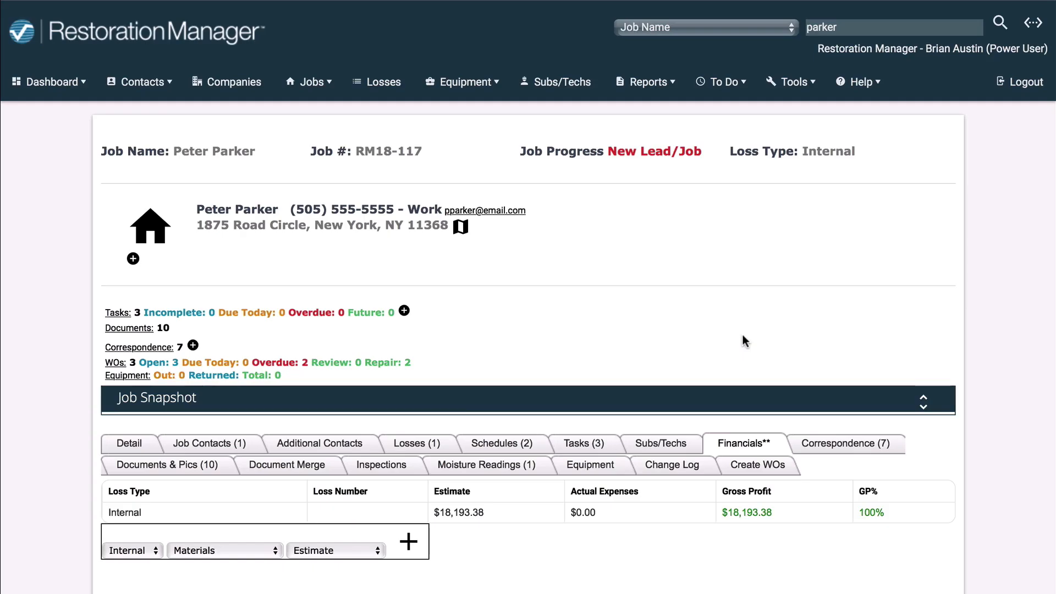
mouse_move(460, 517)
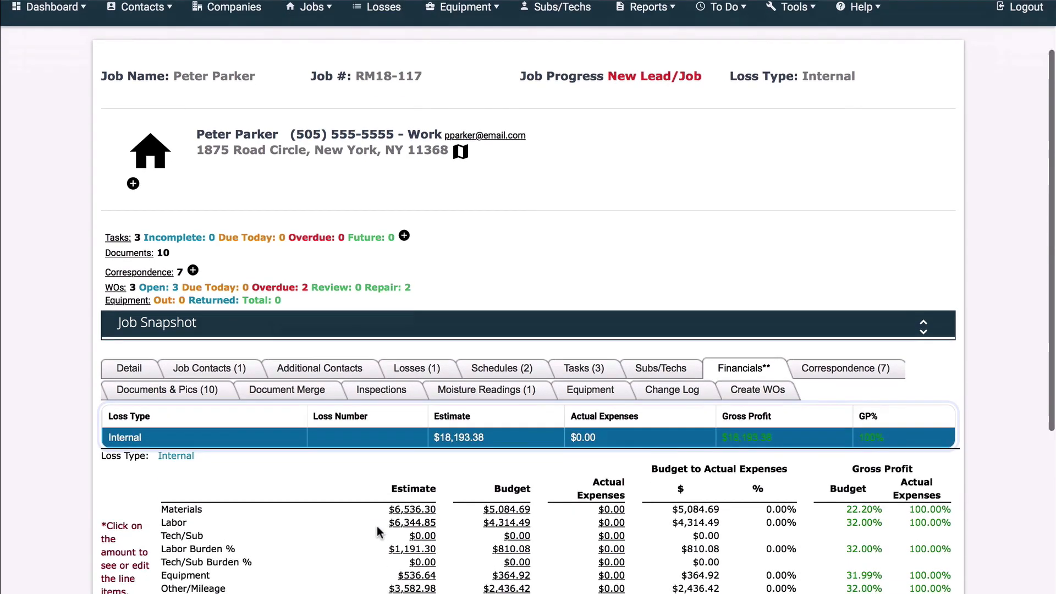
scroll("down", 3)
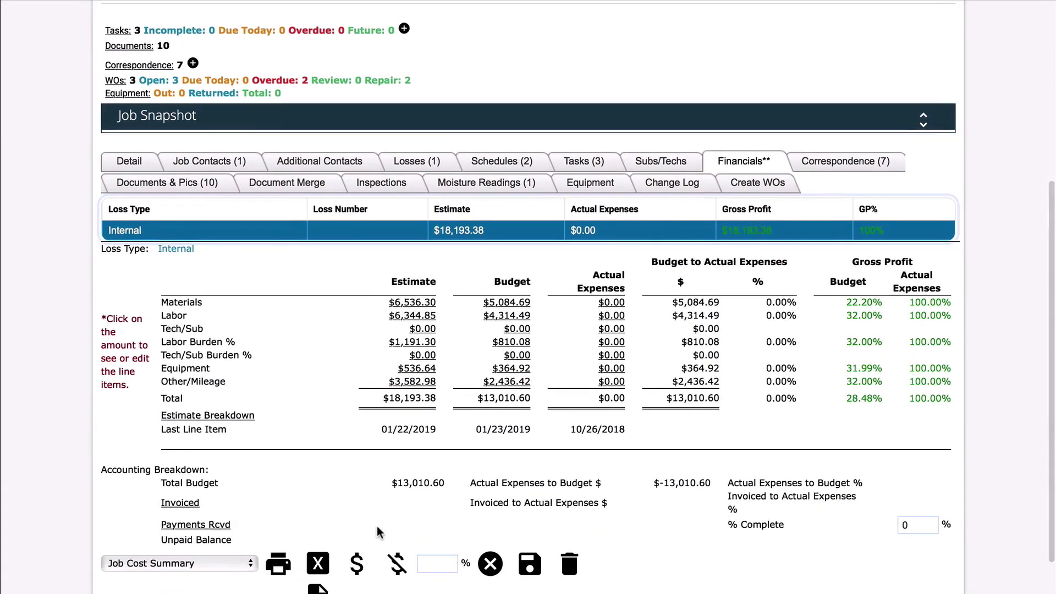
mouse_move(437, 303)
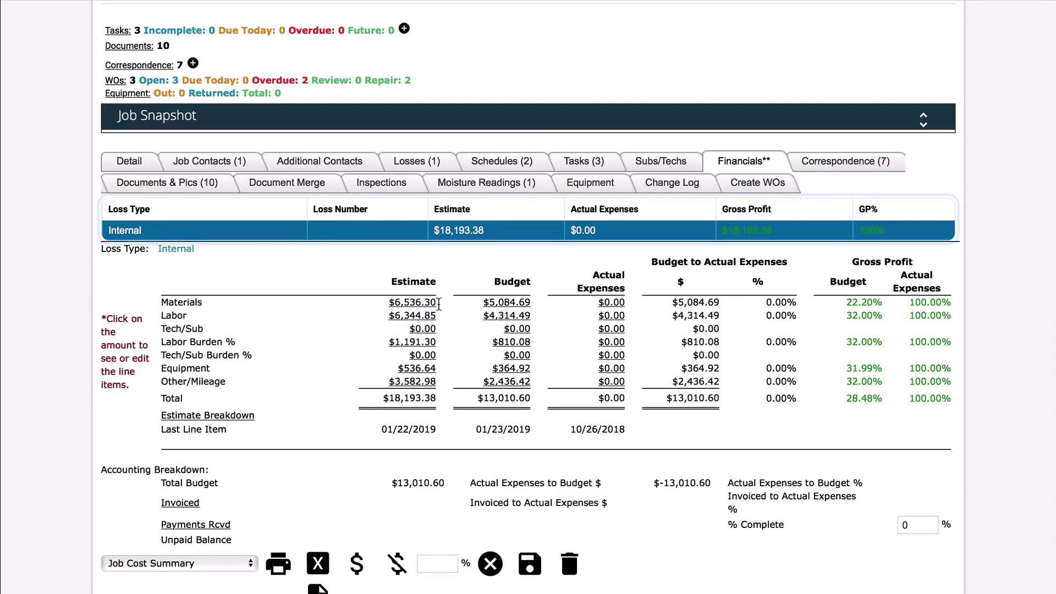